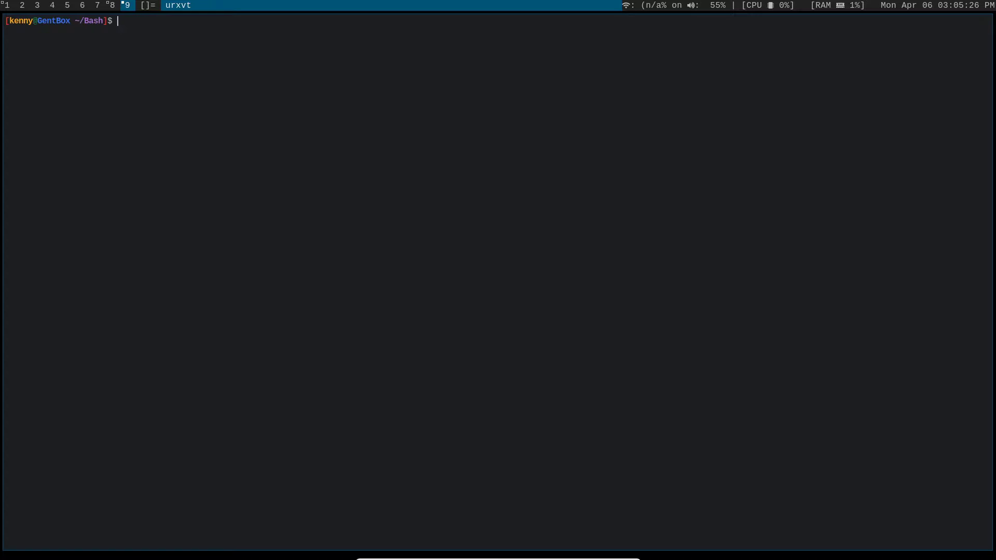
- Show system info with neofetch, clear the screen, then launch nvim for breakAndContinue.sh
type("neofetch")
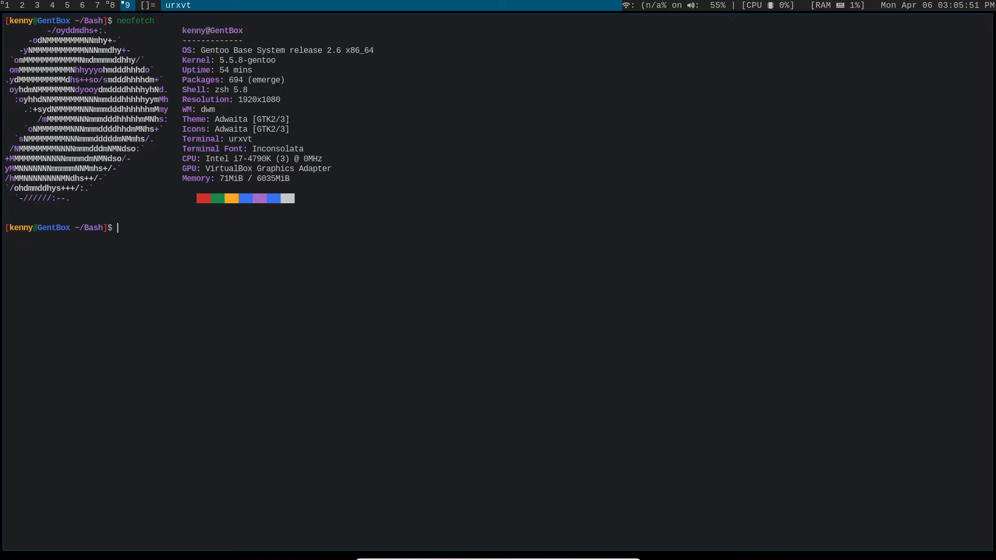
type("clear")
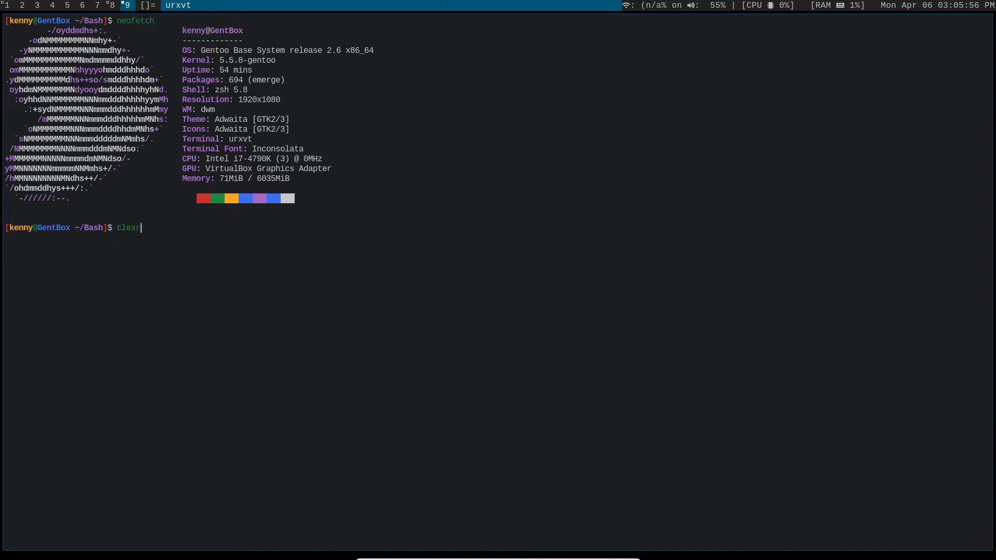
key("Return")
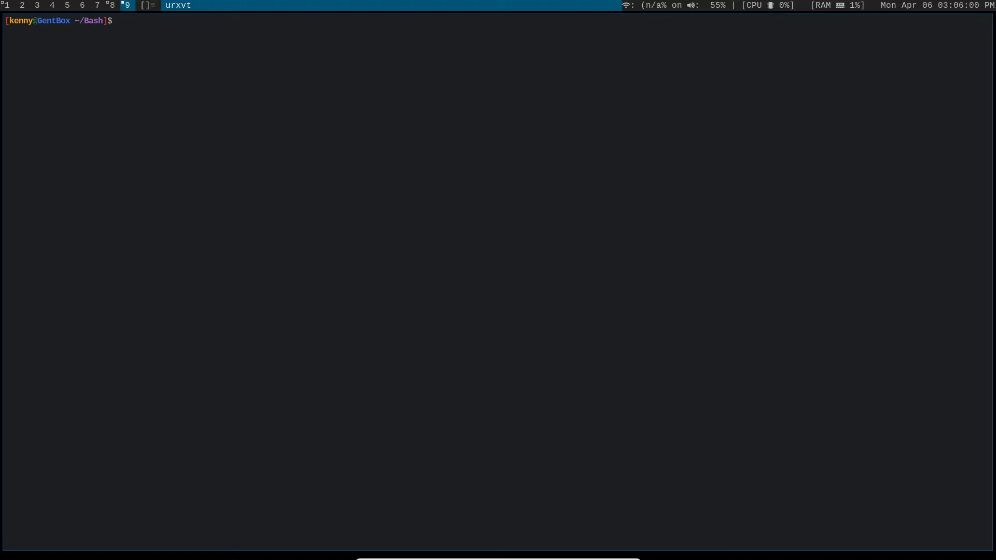
type("nvim")
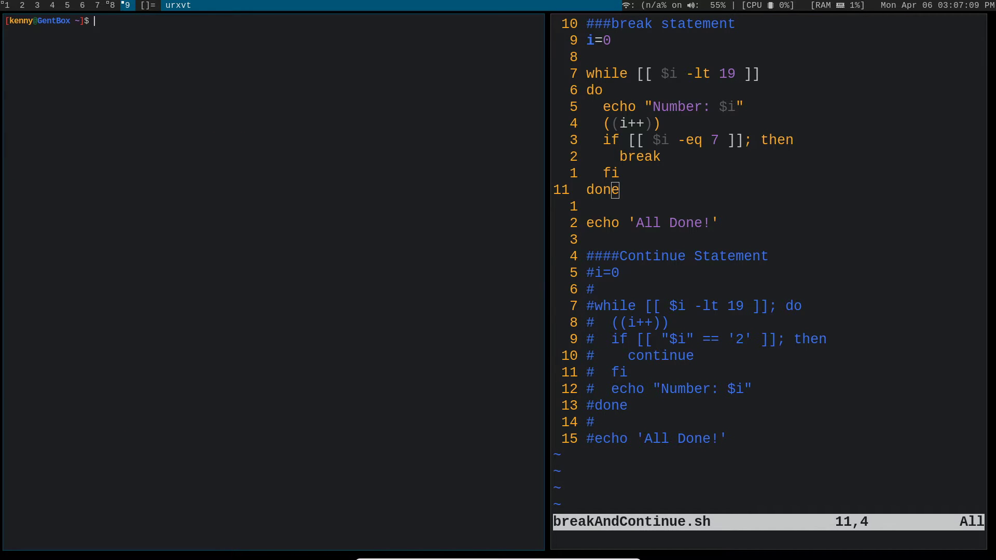
- Change into Bash/ and run ./breakAndContinue.sh, printing Number: 0 through 6 then All Done!
type("cd Bash/")
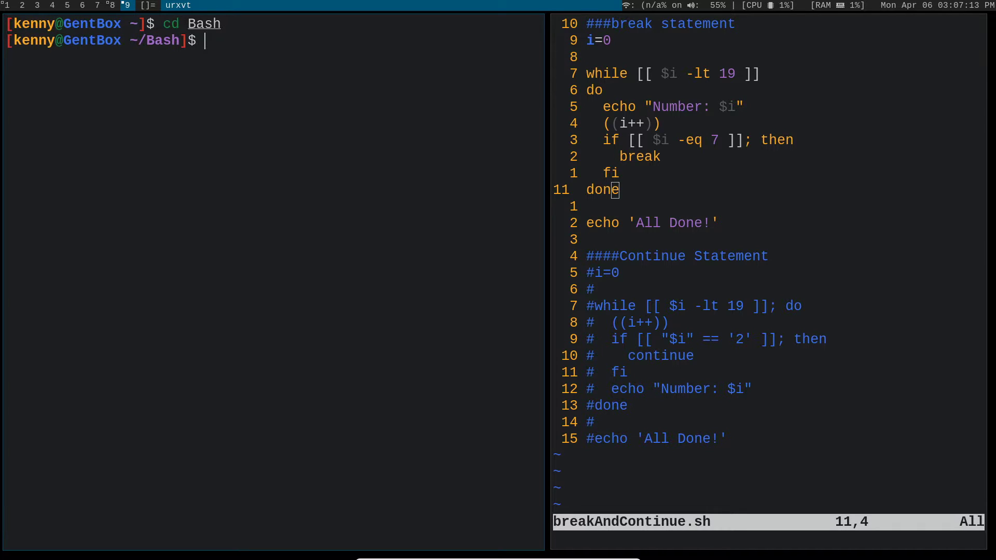
type("./breakAndContinue.sh")
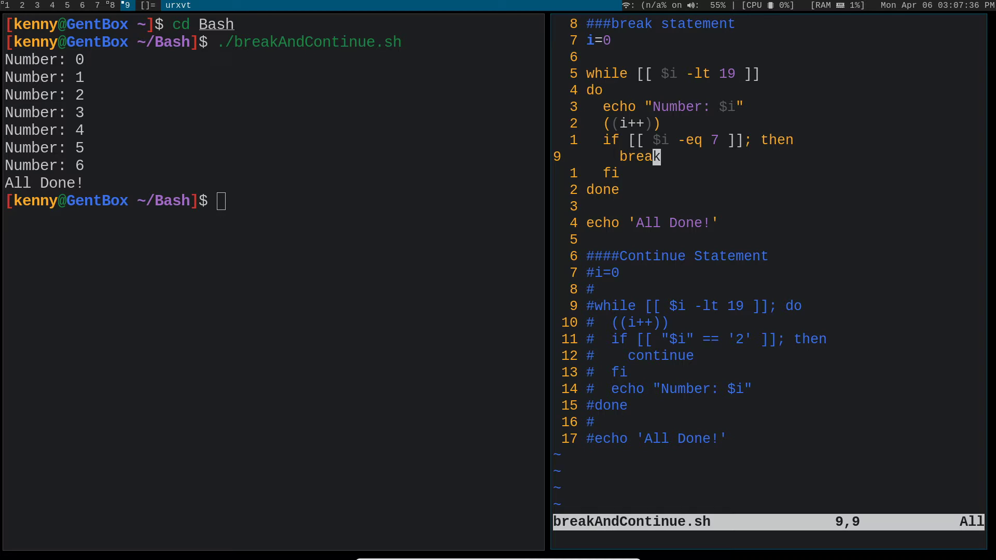
- Add an echo "" line below break and prefix the break line with #
type("e")
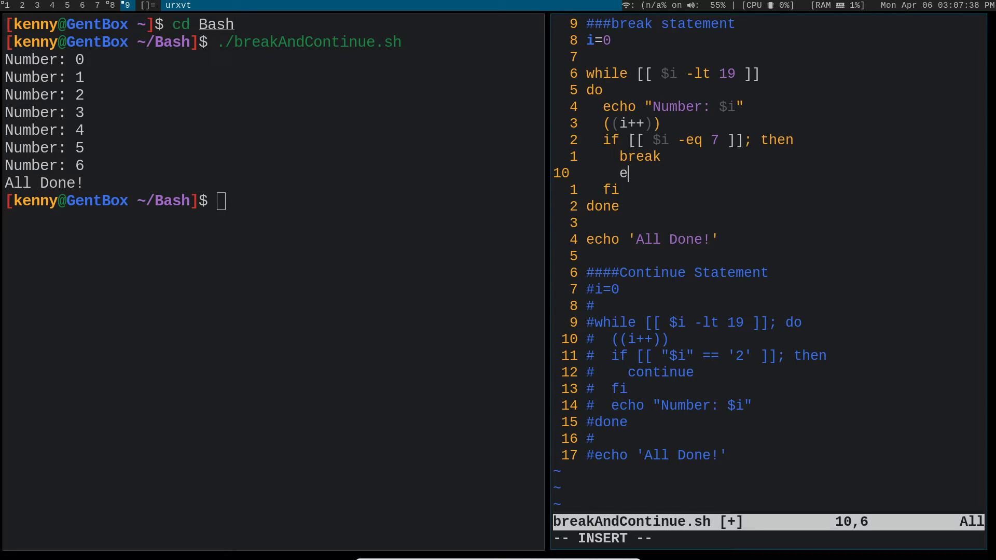
type("cho")
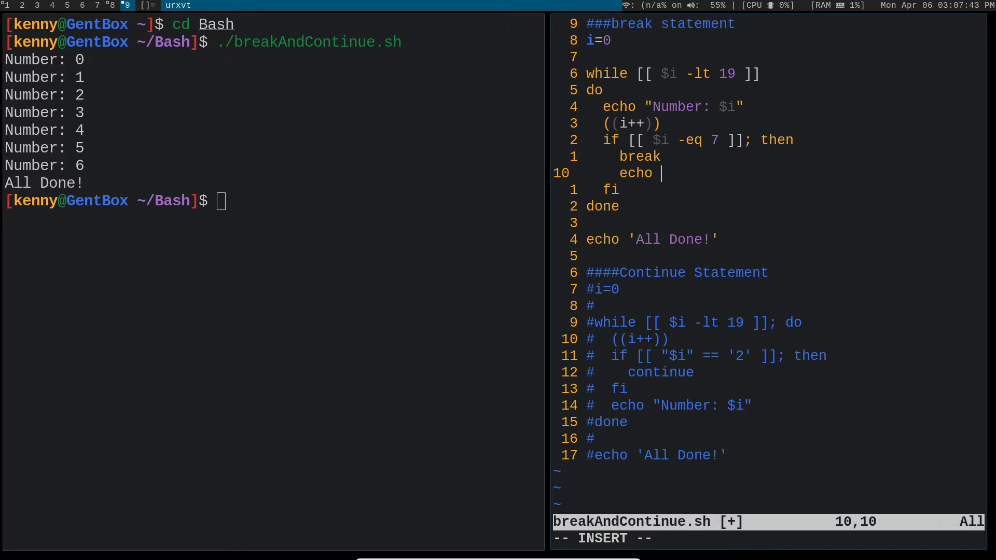
type("\"\"")
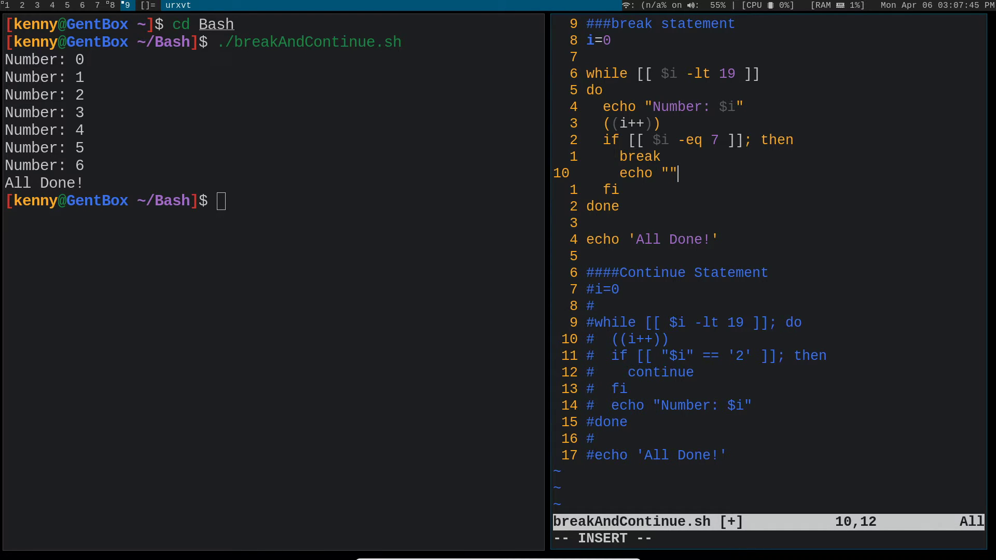
key("Up")
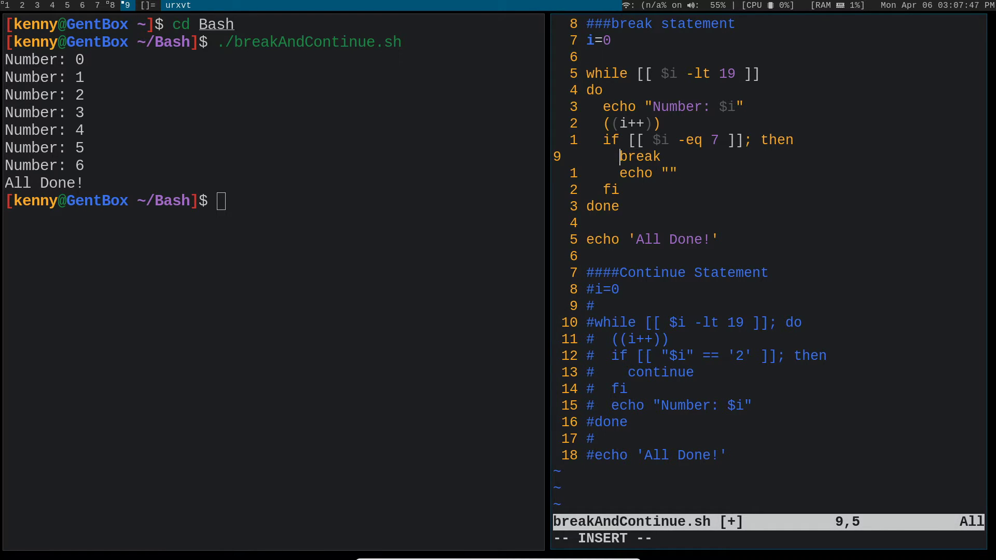
type("#")
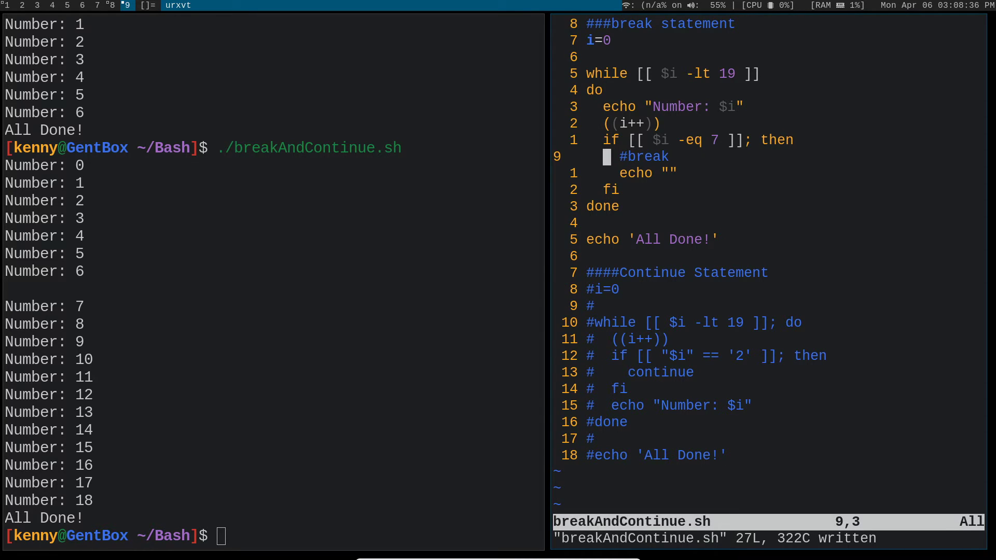
- Restore the break line, comment out the break block and uncomment the continue block
type("break")
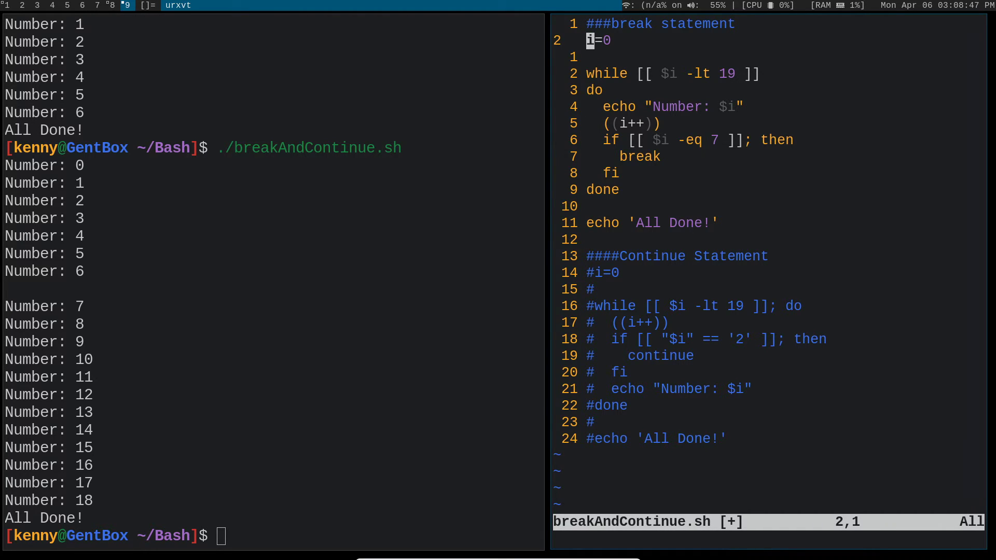
key("i")
type(":")
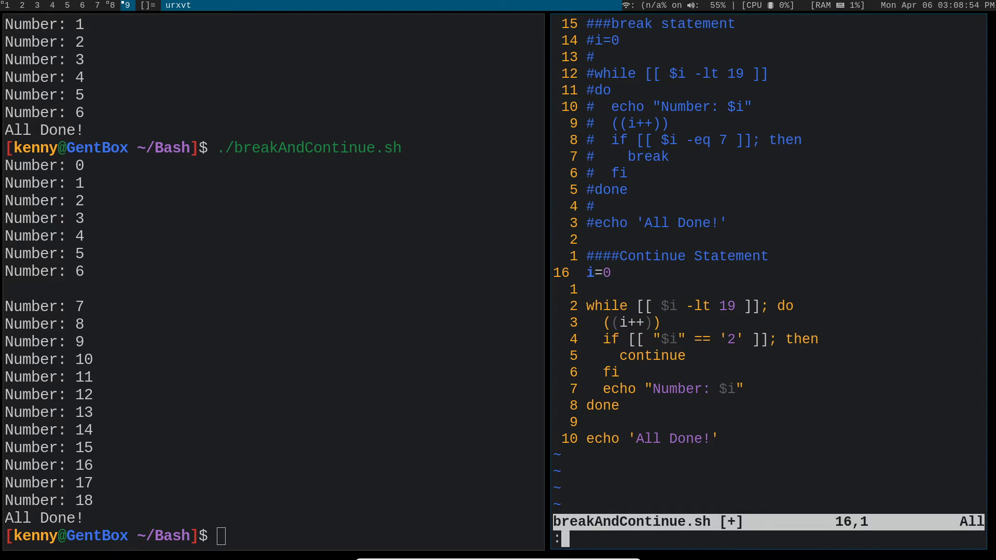
key("Return")
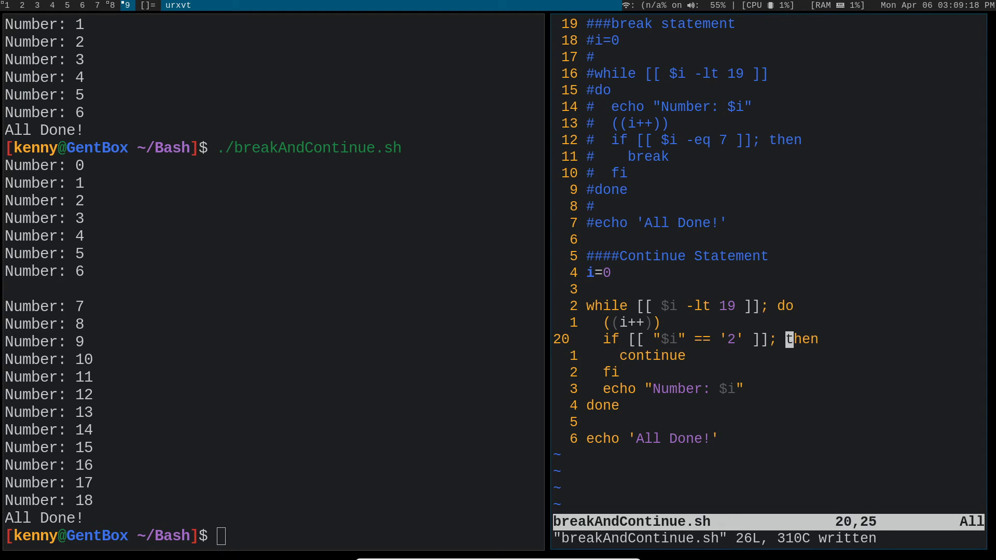
key("Up")
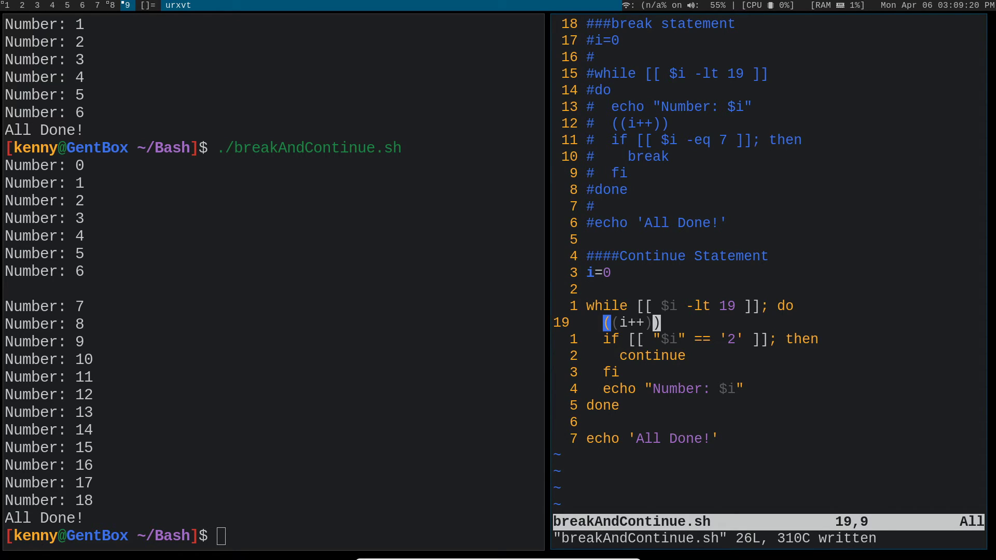